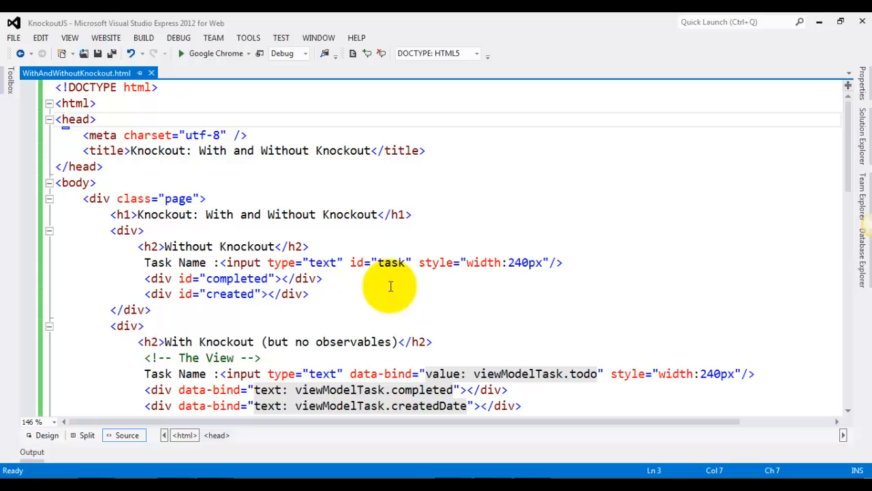
pyautogui.moveTo(375, 288)
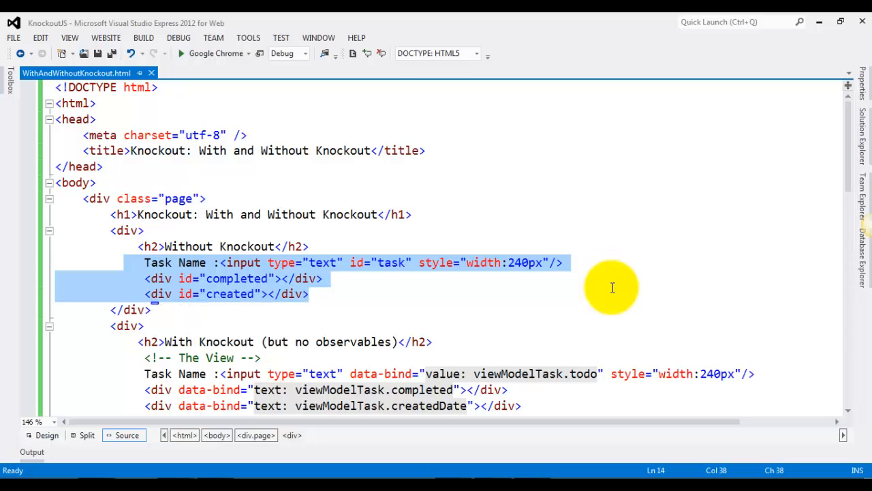
pyautogui.moveTo(362, 266)
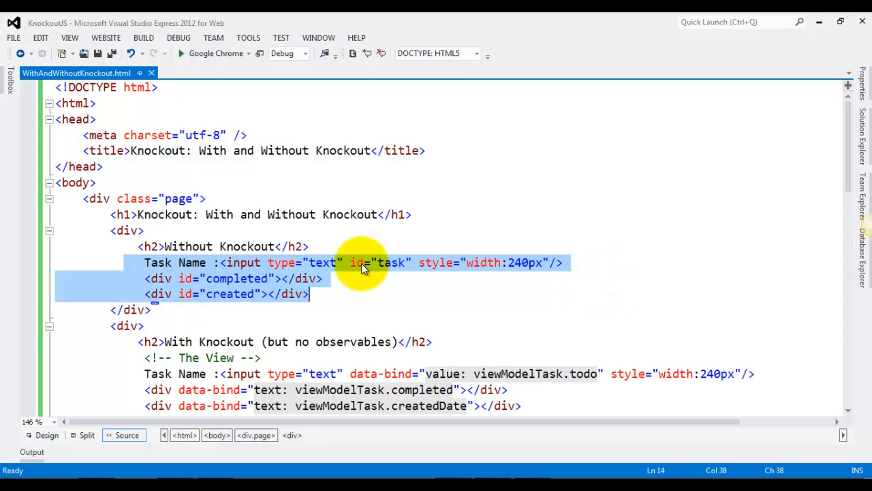
# Highlight the task id on the input and the created div's id attribute in the markup
pyautogui.doubleClick(390, 263)
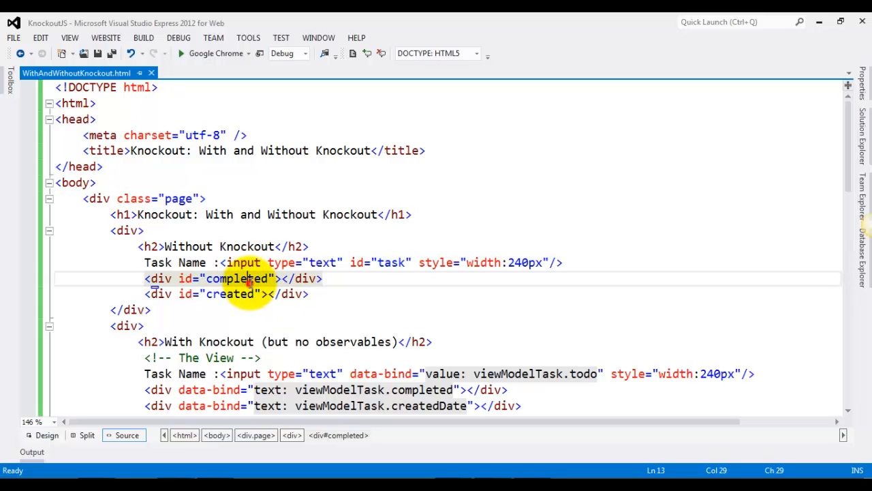
pyautogui.doubleClick(230, 294)
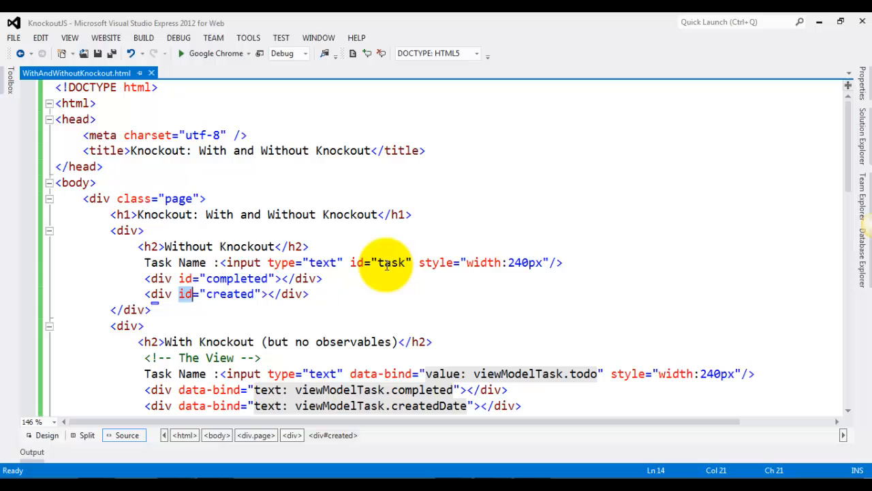
pyautogui.scroll(-3)
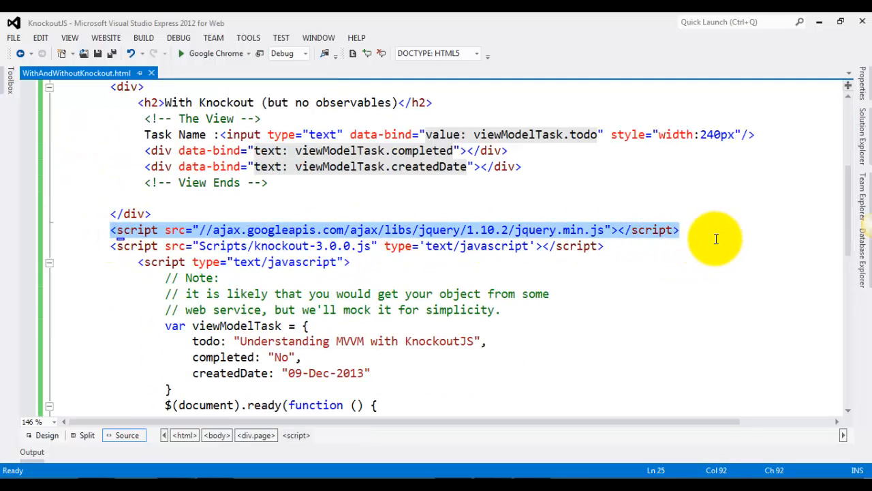
pyautogui.scroll(-3)
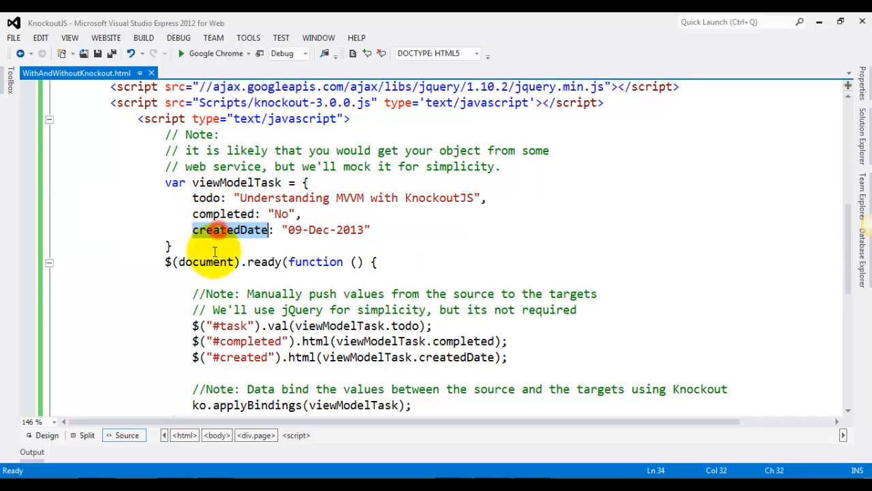
pyautogui.click(147, 262)
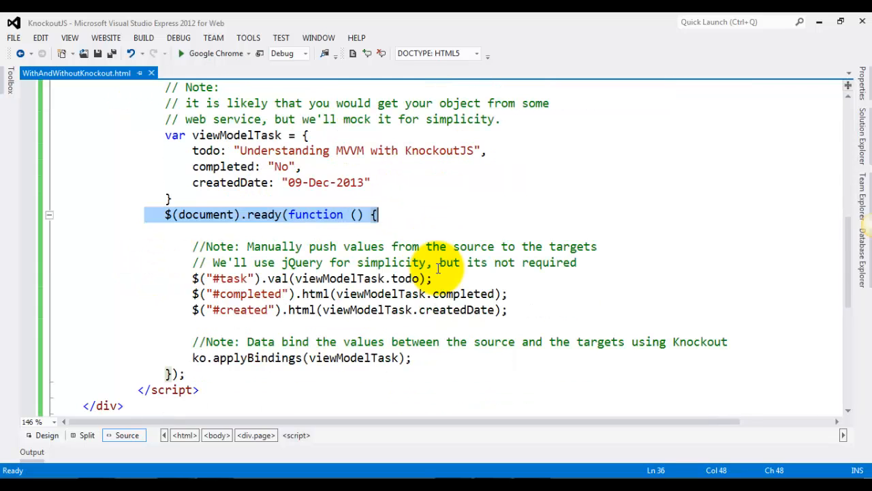
pyautogui.doubleClick(247, 293)
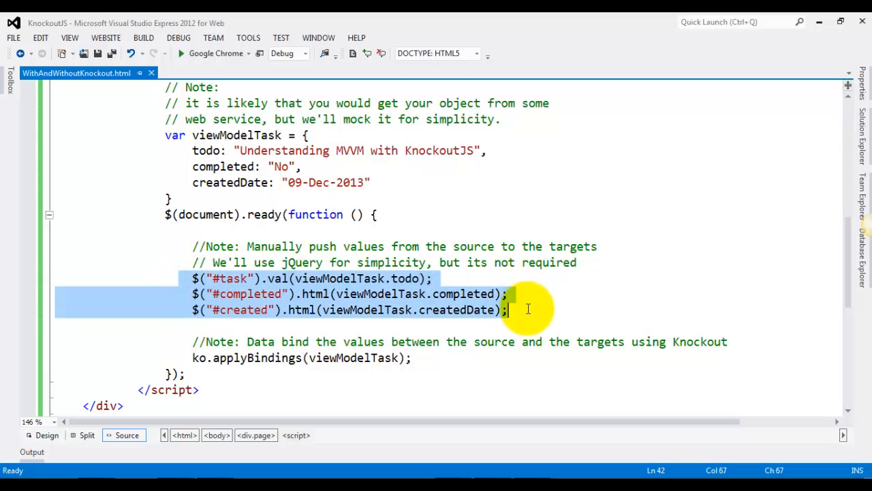
pyautogui.moveTo(528, 246)
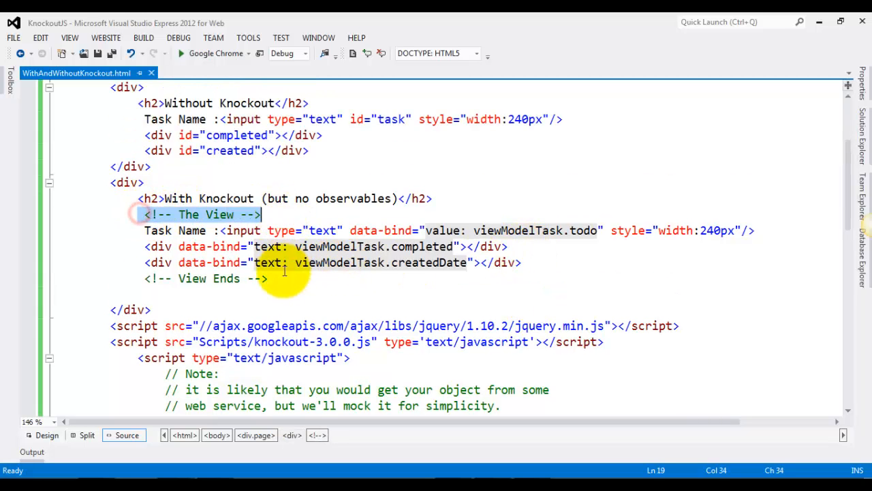
# Highlight the data-bound Task Name input, its todo property, and viewModelTask in the createdDate binding
pyautogui.scroll(-3)
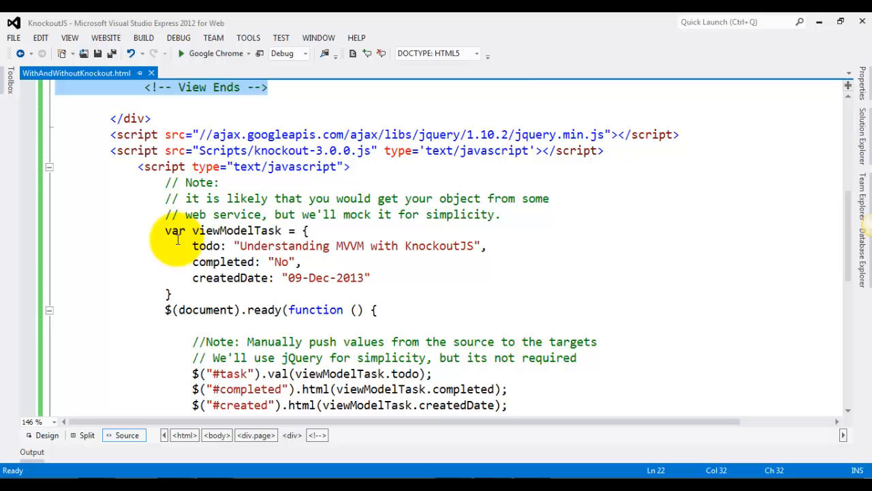
pyautogui.moveTo(165, 231); pyautogui.dragTo(371, 278)
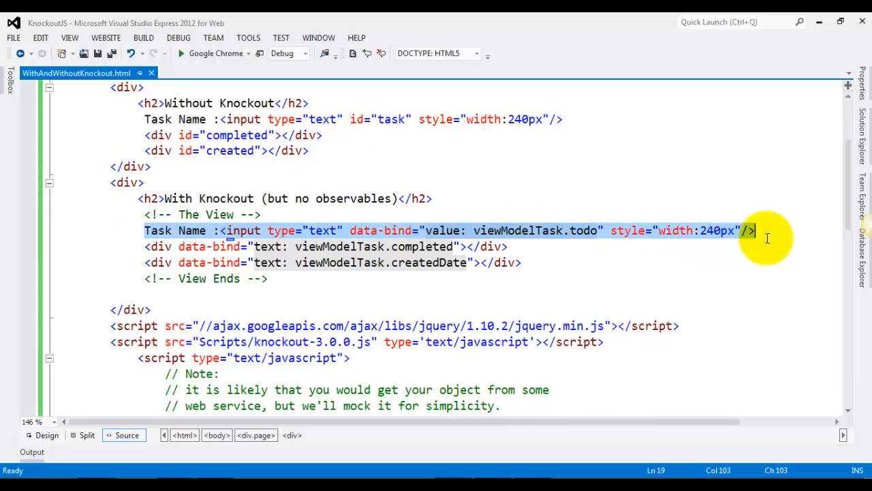
pyautogui.moveTo(142, 120)
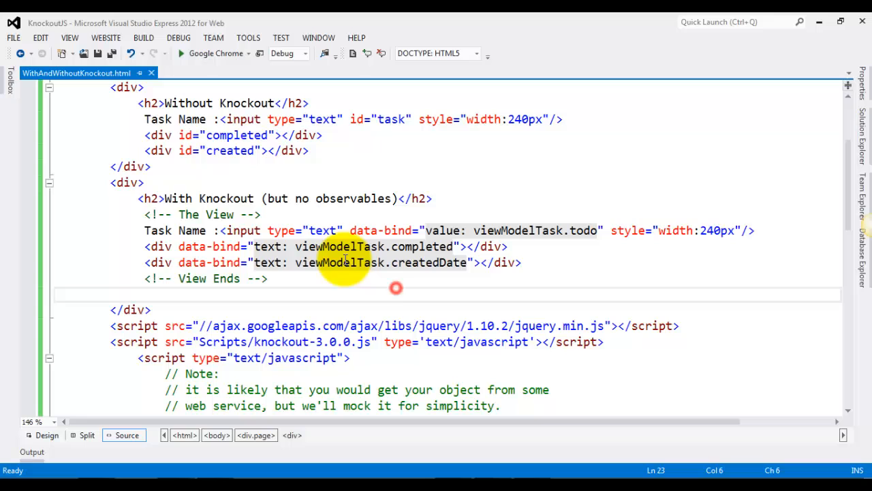
pyautogui.doubleClick(382, 230)
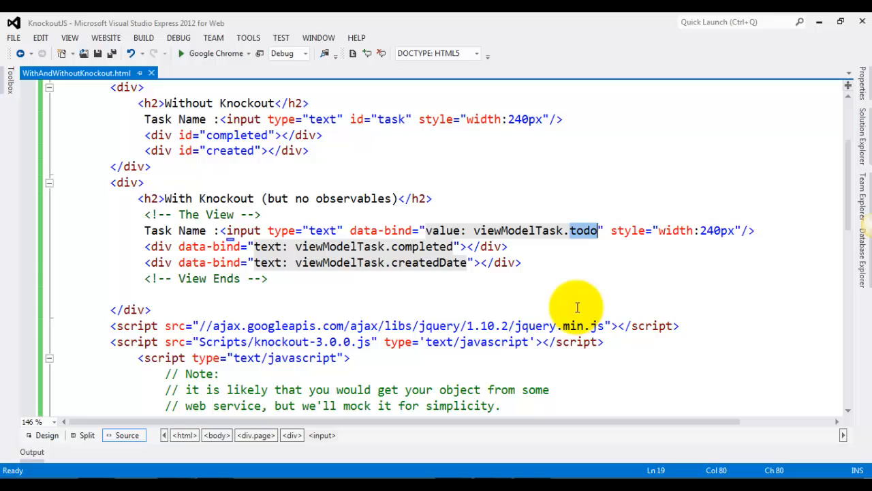
pyautogui.moveTo(593, 248)
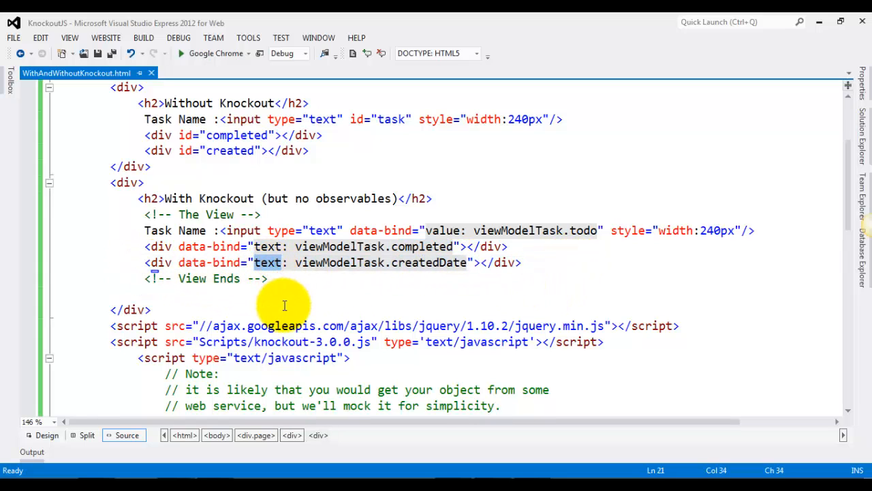
pyautogui.doubleClick(428, 262)
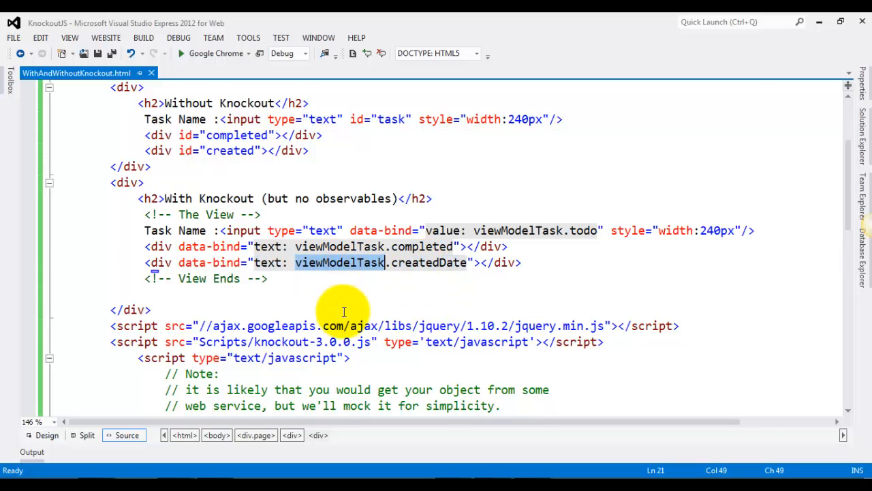
pyautogui.moveTo(271, 291)
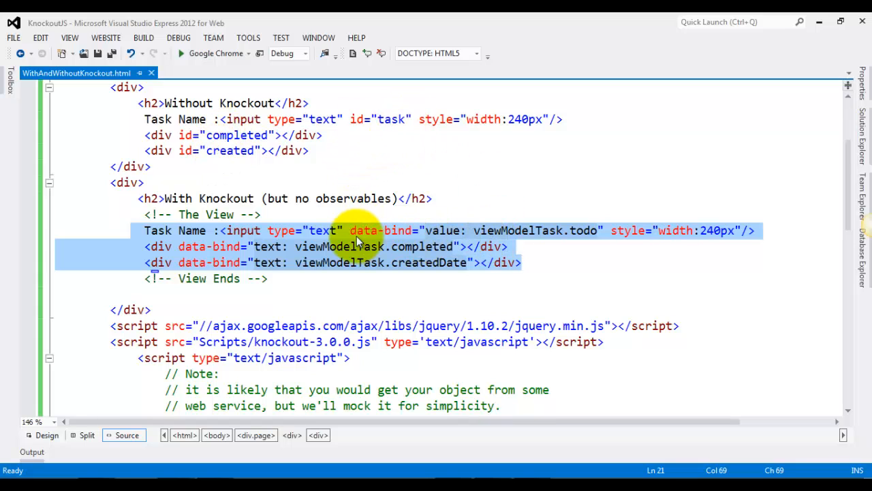
pyautogui.moveTo(388, 272)
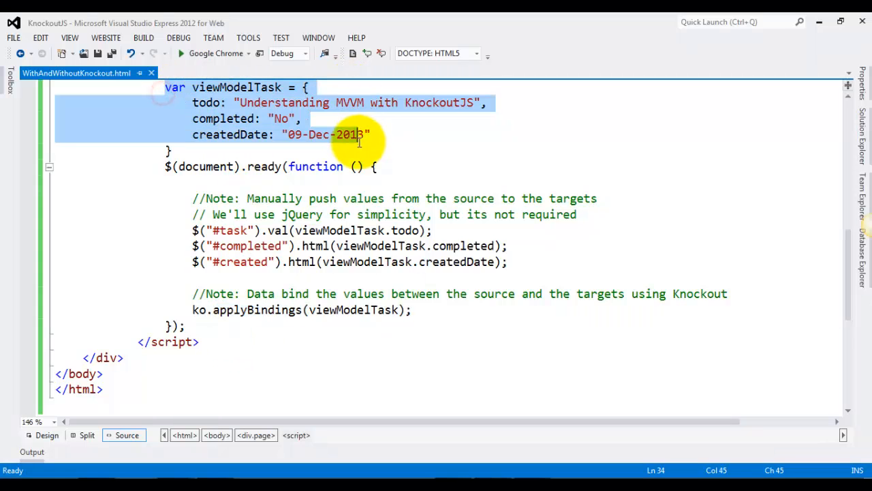
# Run the page in Google Chrome and highlight '(but no observables)' in the second heading
pyautogui.scroll(3)
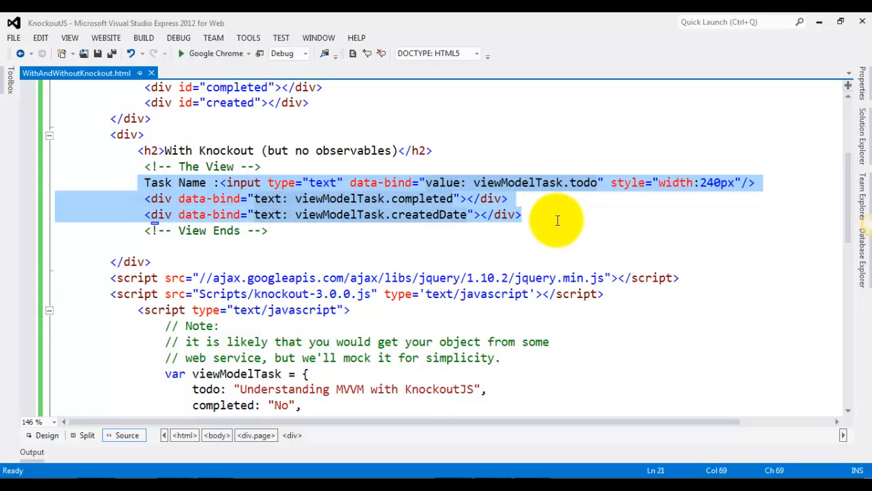
pyautogui.moveTo(235, 412)
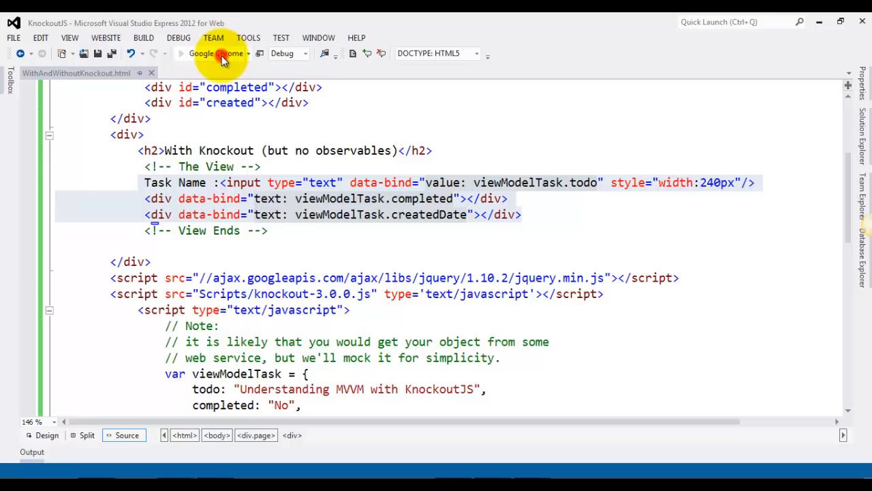
pyautogui.click(202, 53)
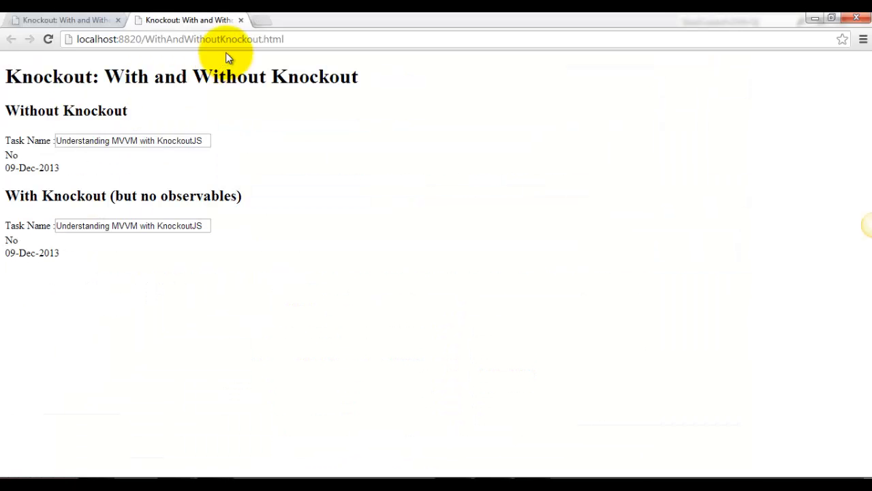
pyautogui.moveTo(7, 111); pyautogui.dragTo(67, 168)
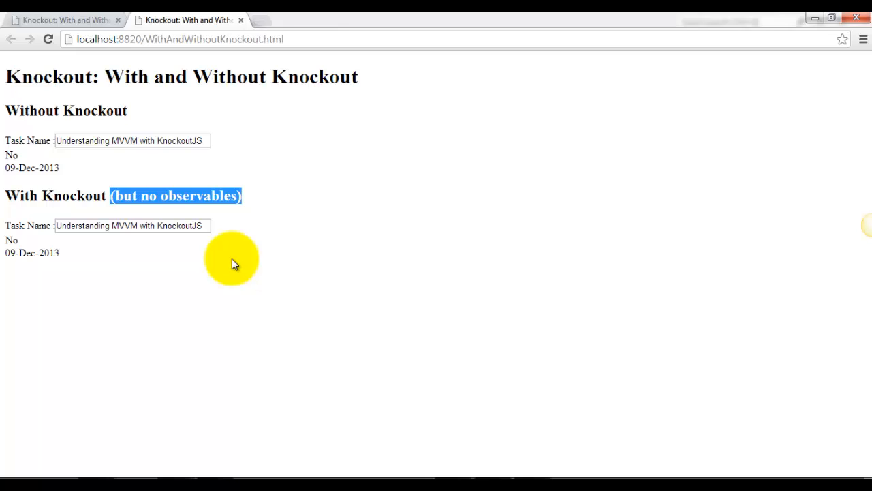
pyautogui.moveTo(150, 317)
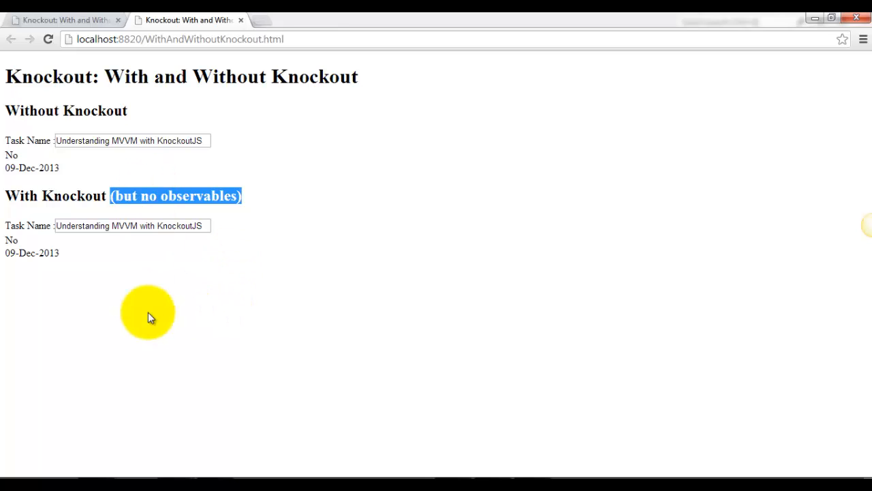